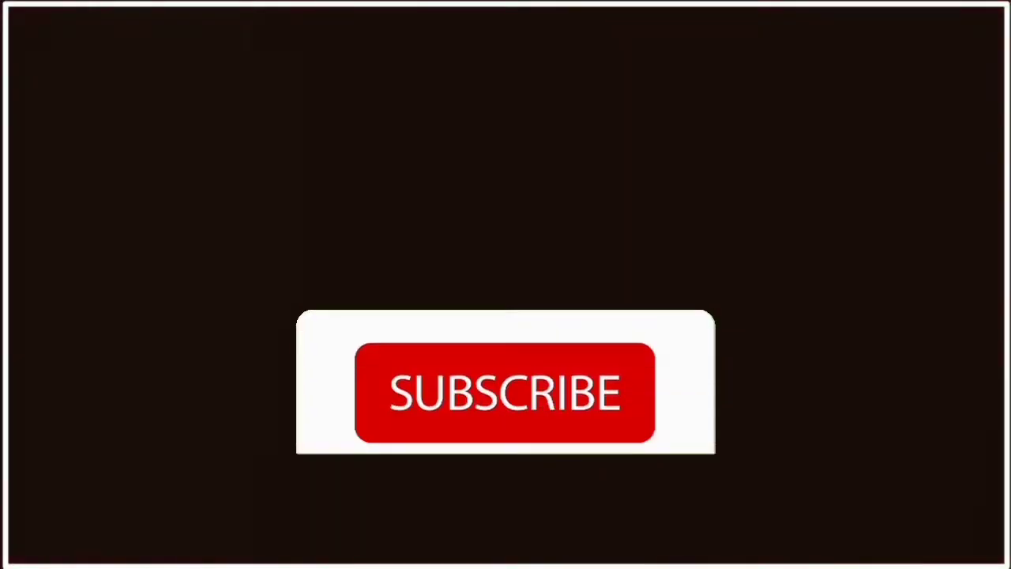
# - Launch KineMaster to its start screen showing the recent projects
pyautogui.click(504, 393)
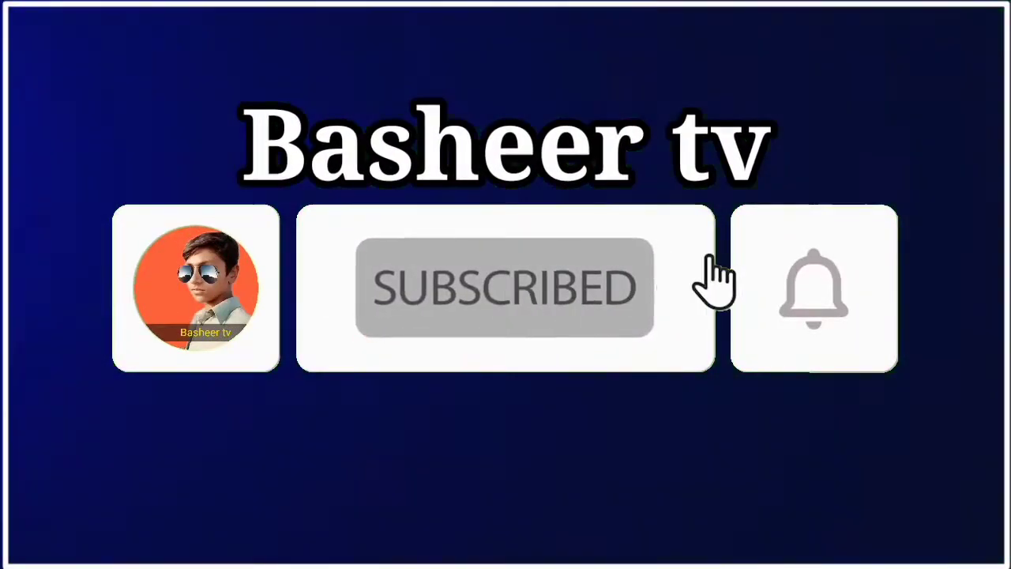
pyautogui.click(814, 288)
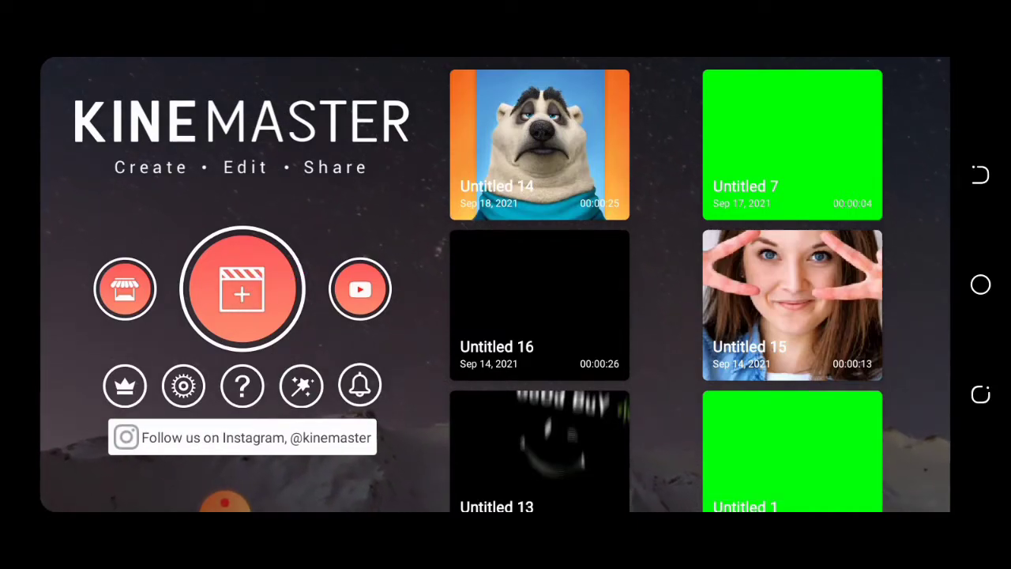
# - Create a new 9:16 vertical project and land in its Media Browser
pyautogui.click(241, 287)
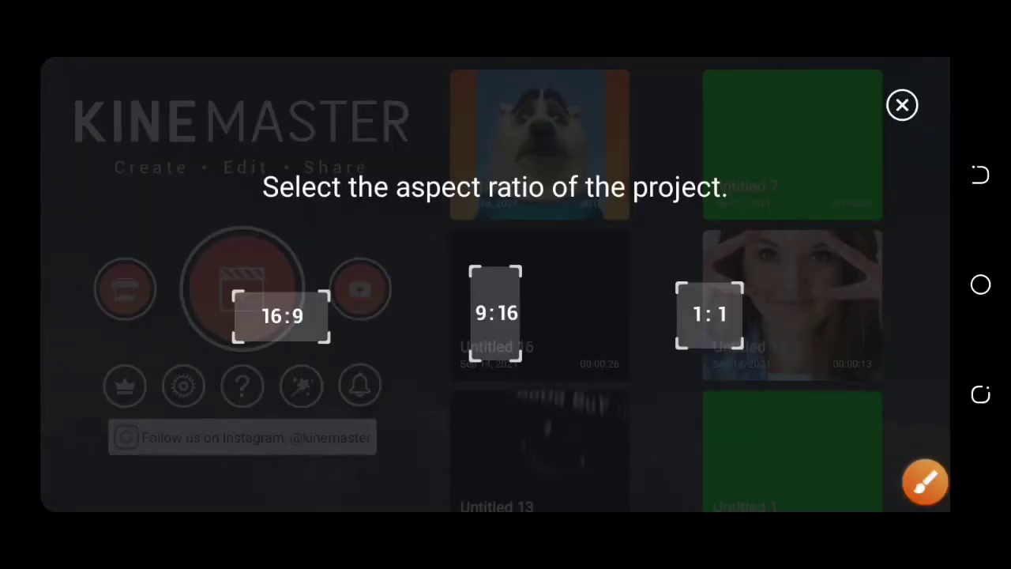
pyautogui.click(925, 483)
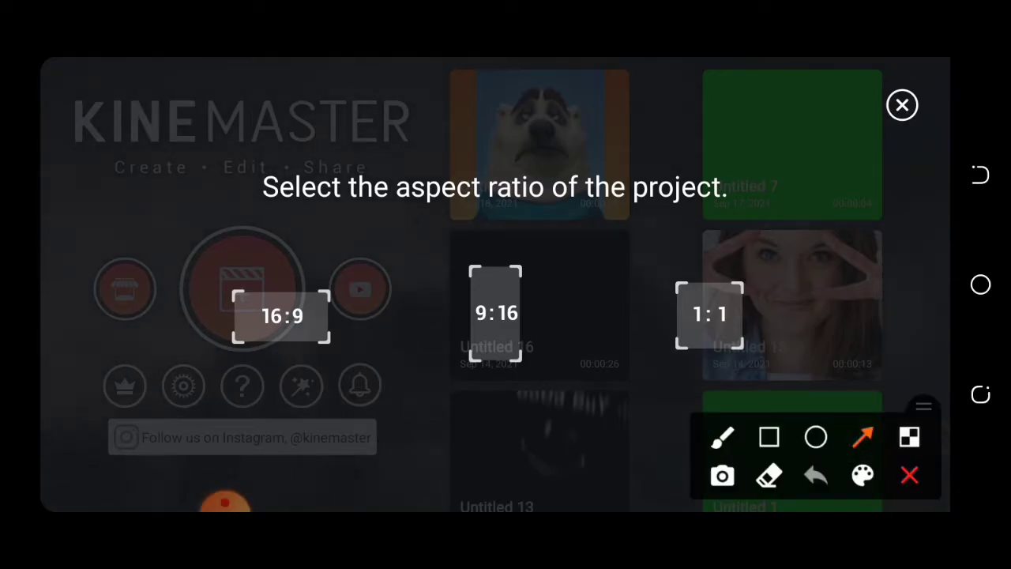
pyautogui.click(901, 105)
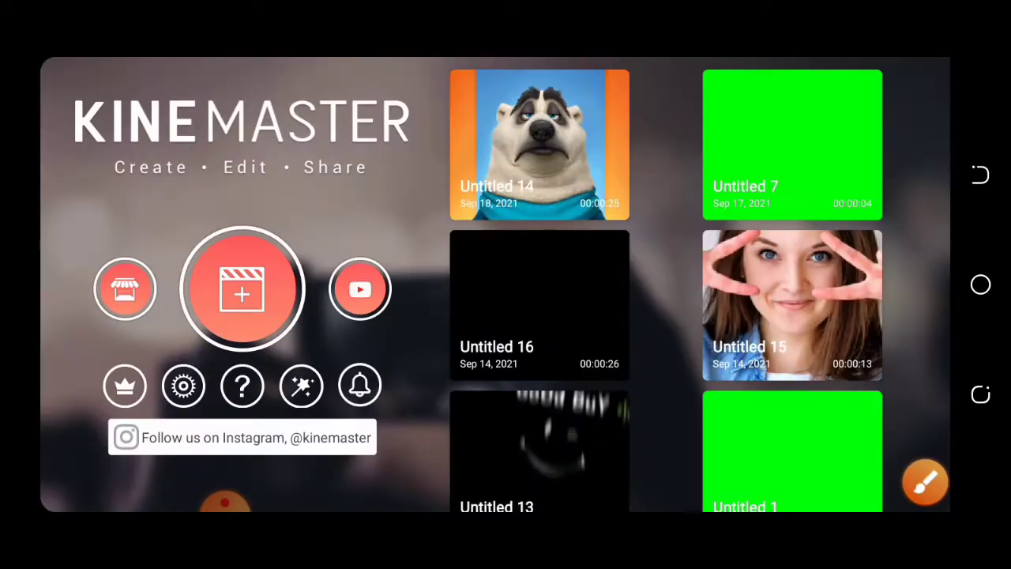
pyautogui.click(241, 287)
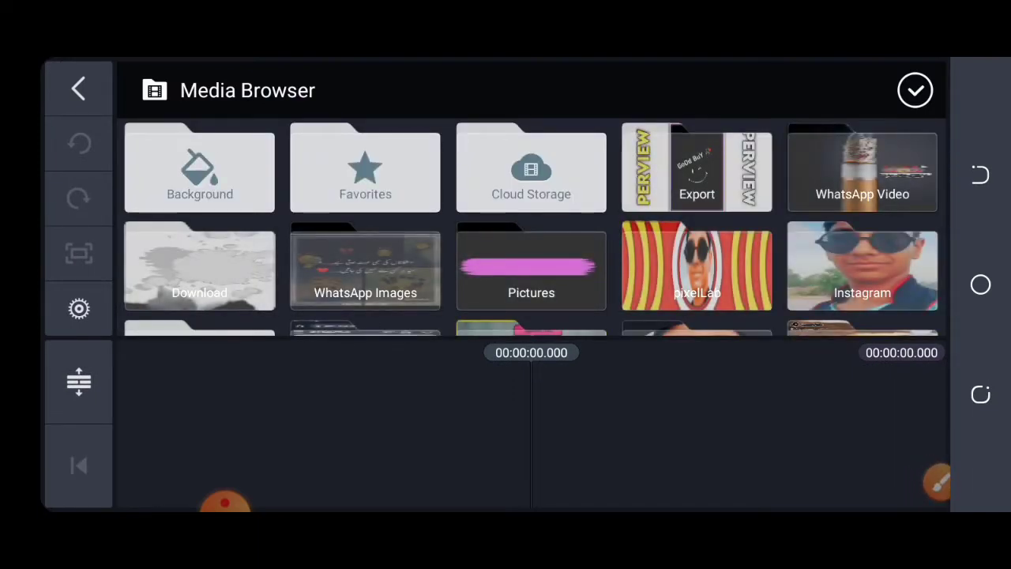
# - Add the bear portrait image from Favorites as a 4.5-second background clip and return to the editor
pyautogui.scroll(-3)
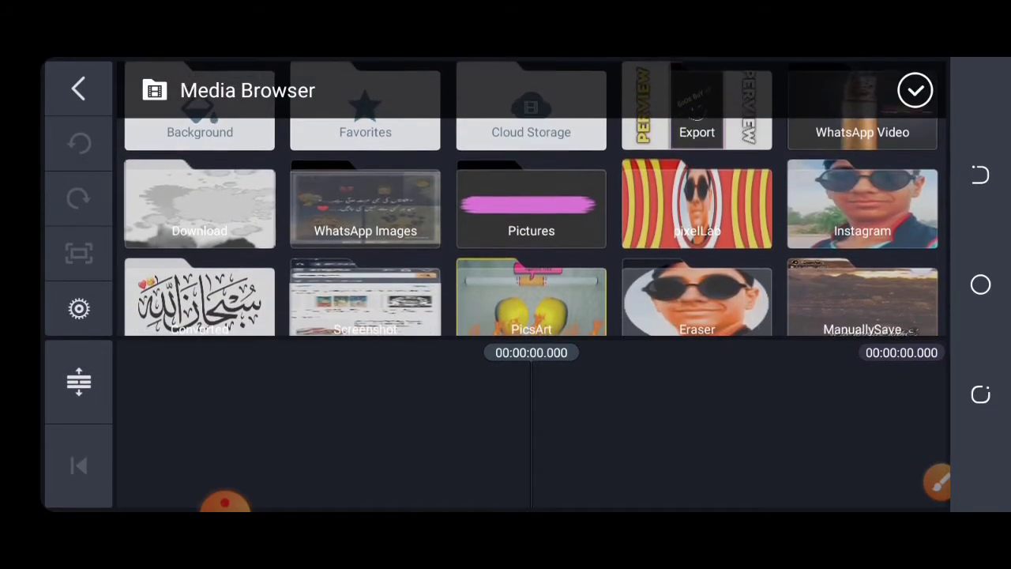
pyautogui.scroll(-3)
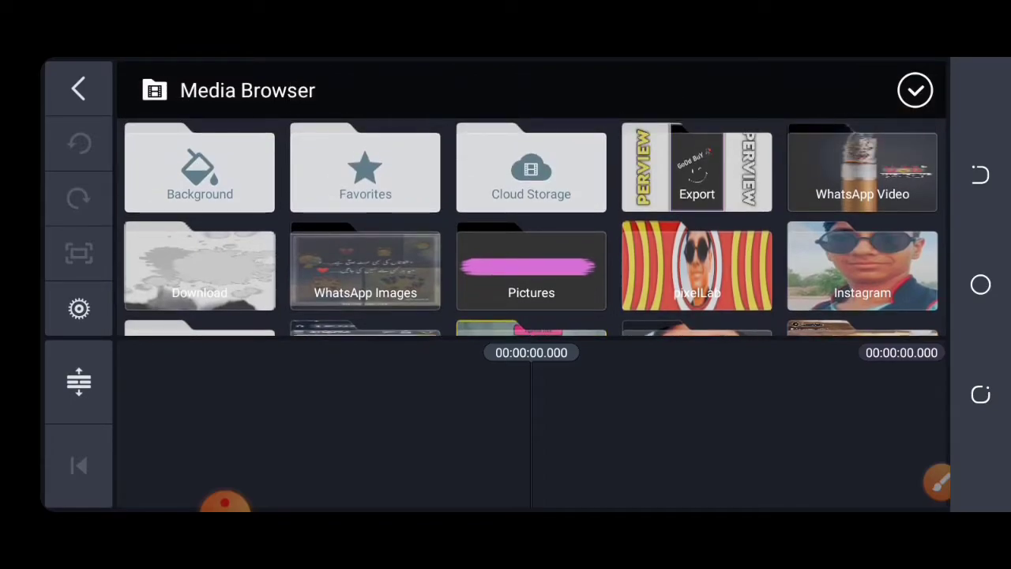
pyautogui.click(365, 168)
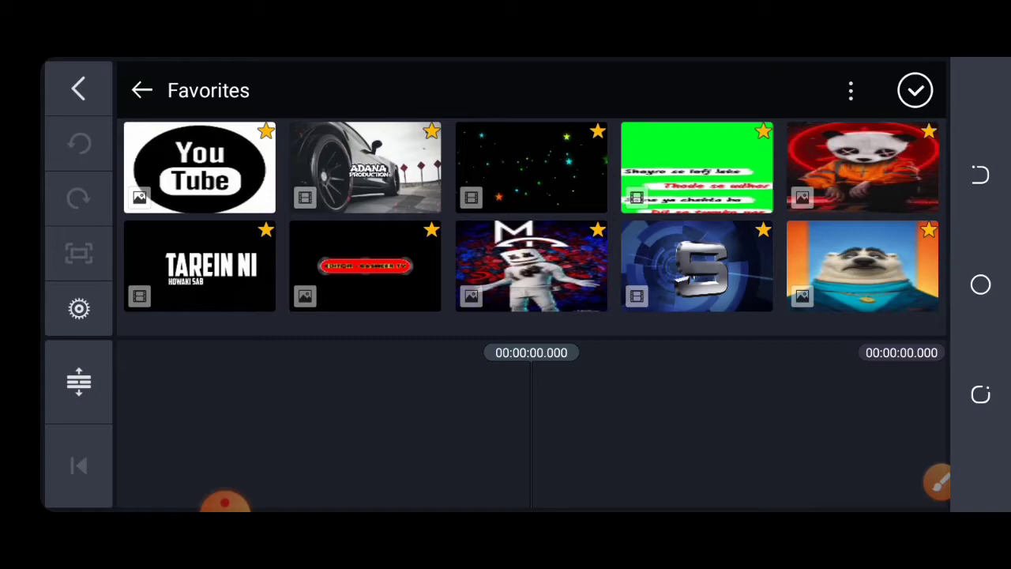
pyautogui.click(862, 265)
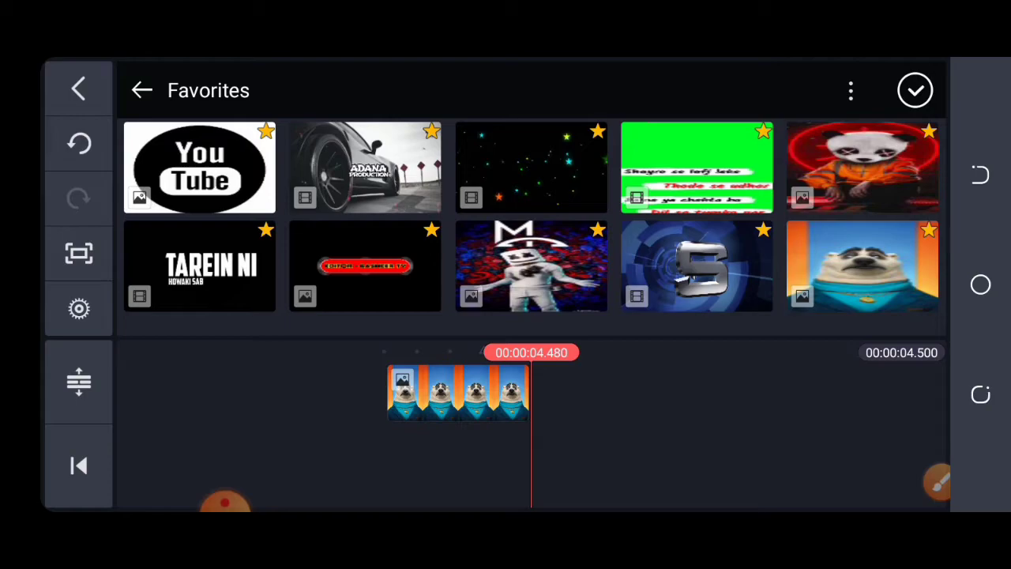
pyautogui.click(937, 482)
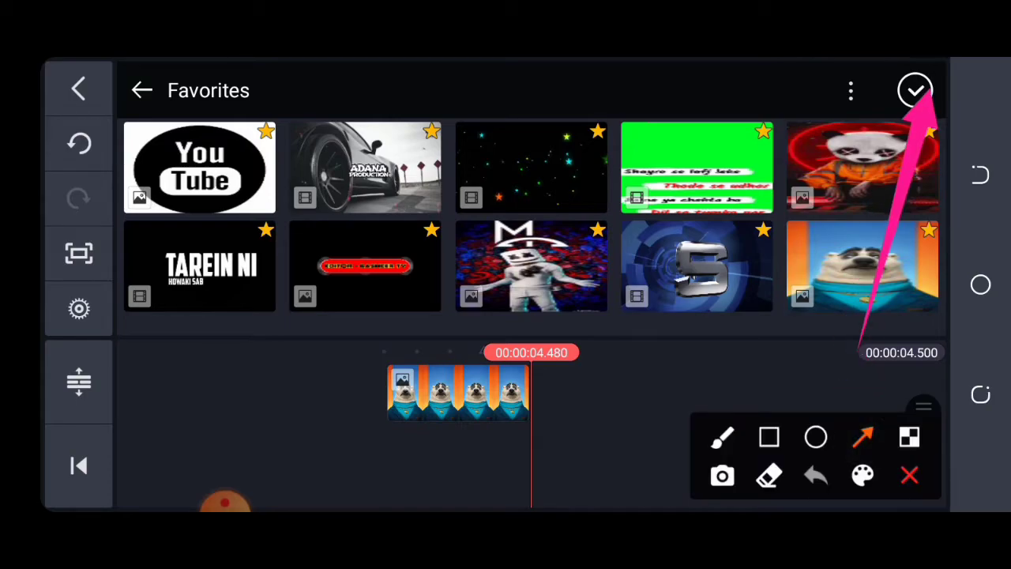
pyautogui.click(915, 89)
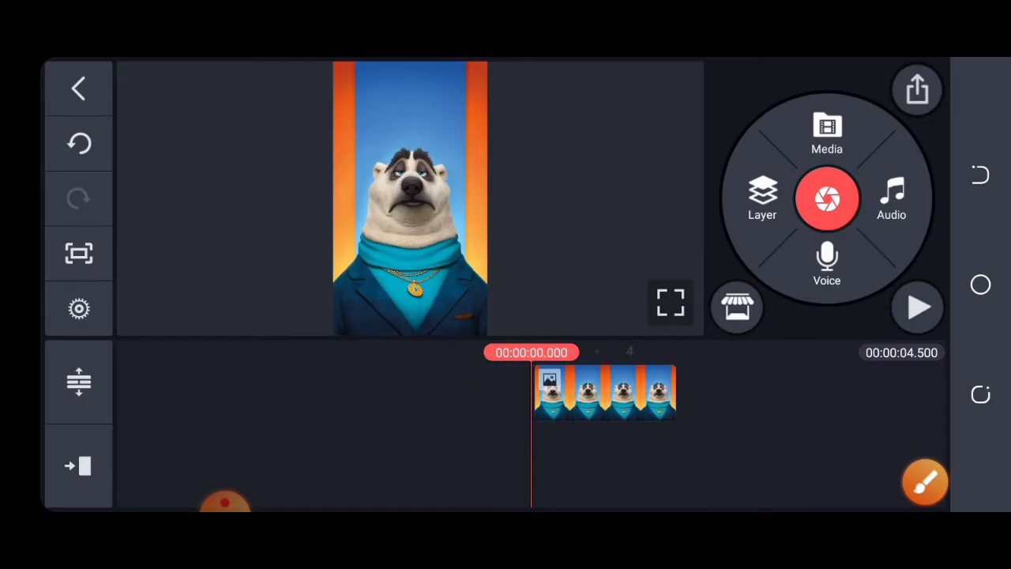
# - Extend the bear clip to 00:00:26.715 and choose Layer > Media for a video layer
pyautogui.click(925, 482)
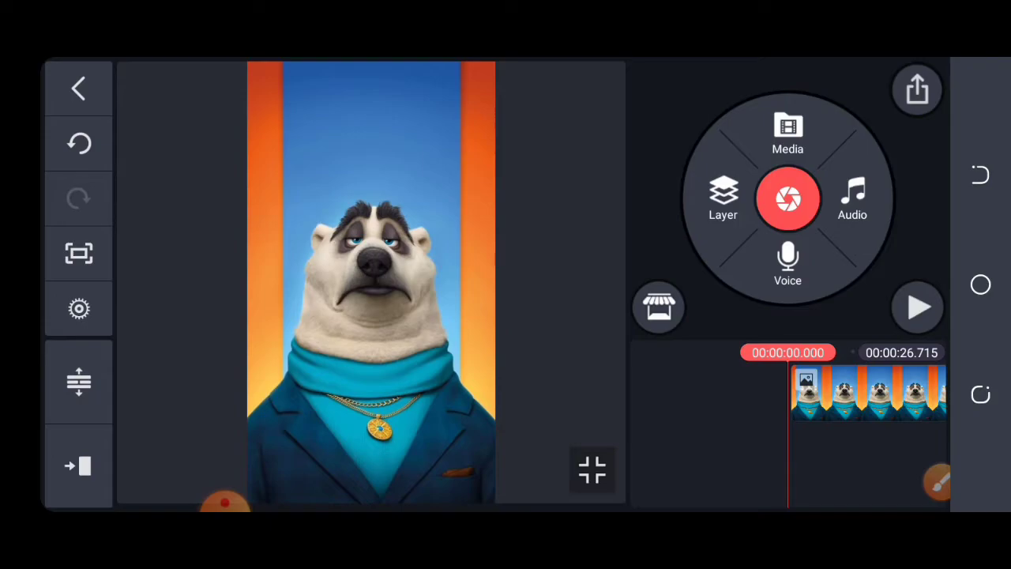
pyautogui.click(788, 130)
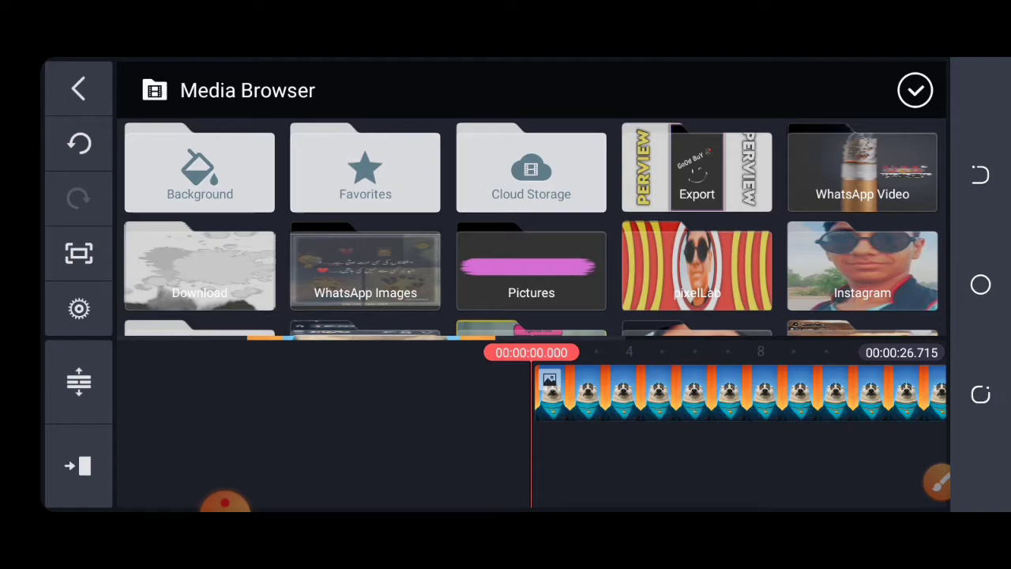
# - Add the green-screen video from Favorites as a 25-second layer, accepting the Encoding Warning
pyautogui.click(365, 168)
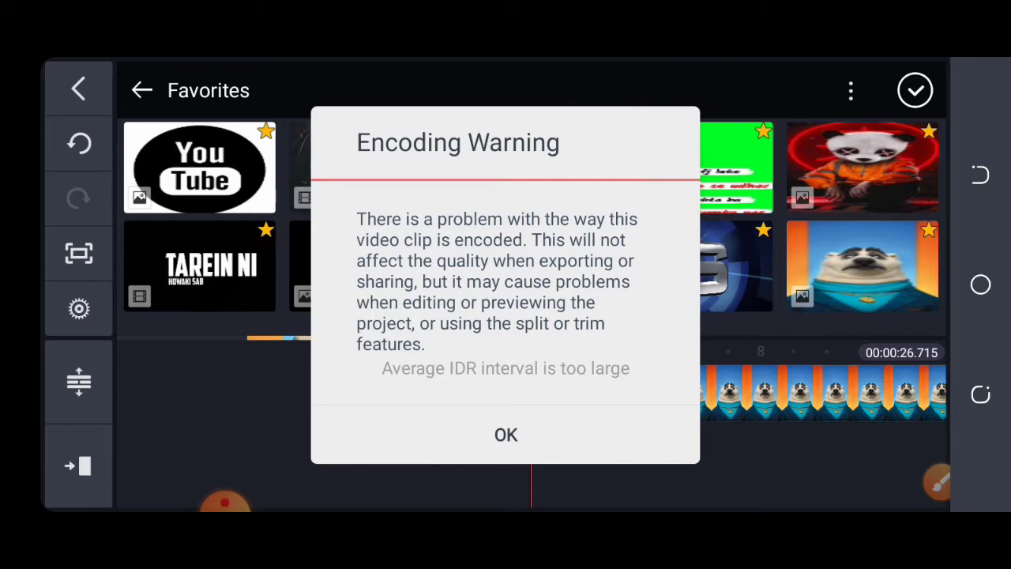
pyautogui.click(505, 434)
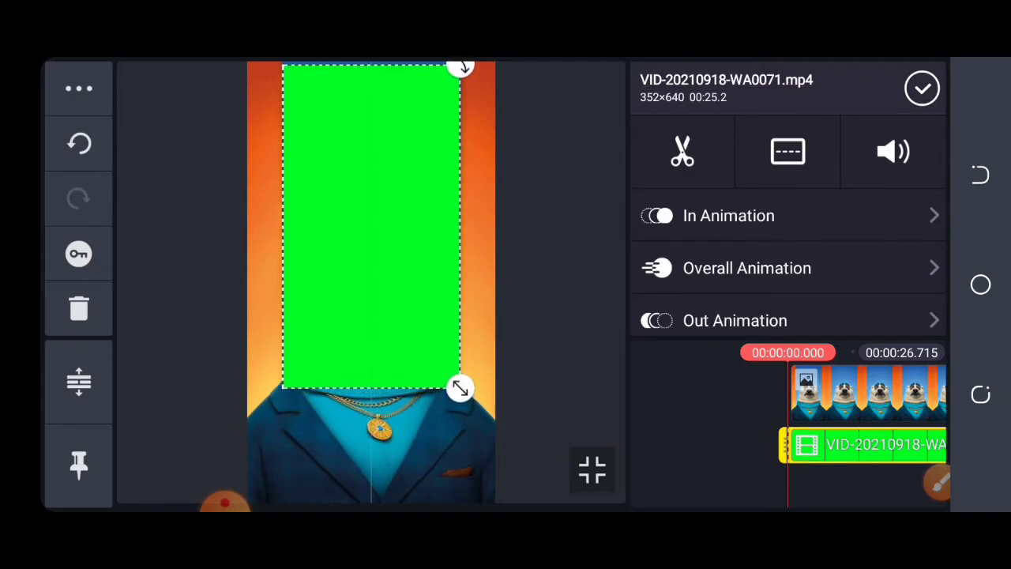
# - Shrink the green-screen layer to cover the top of the frame down to the bear's eyes
pyautogui.moveTo(460, 387); pyautogui.dragTo(460, 310)
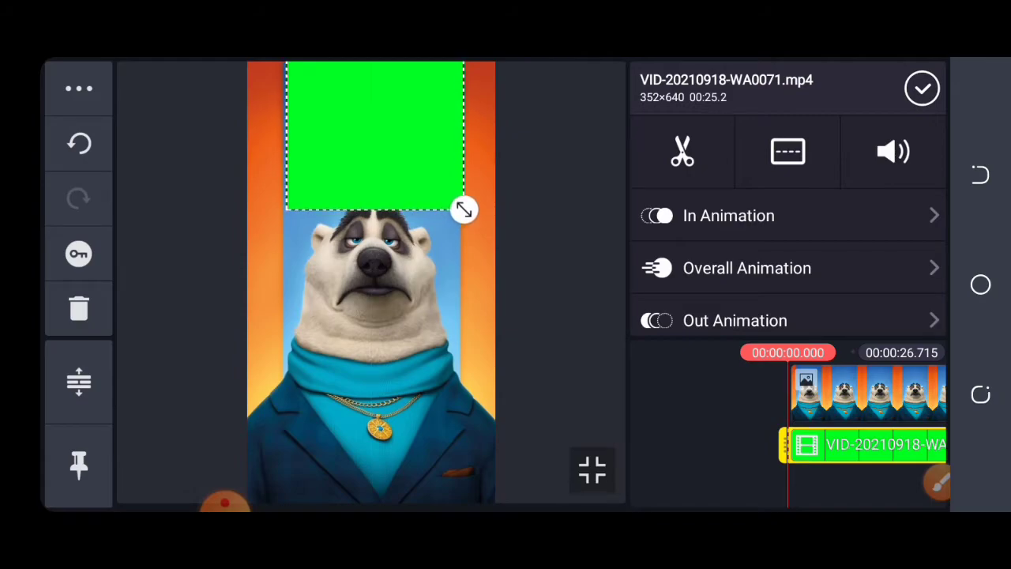
pyautogui.moveTo(464, 209); pyautogui.dragTo(461, 226)
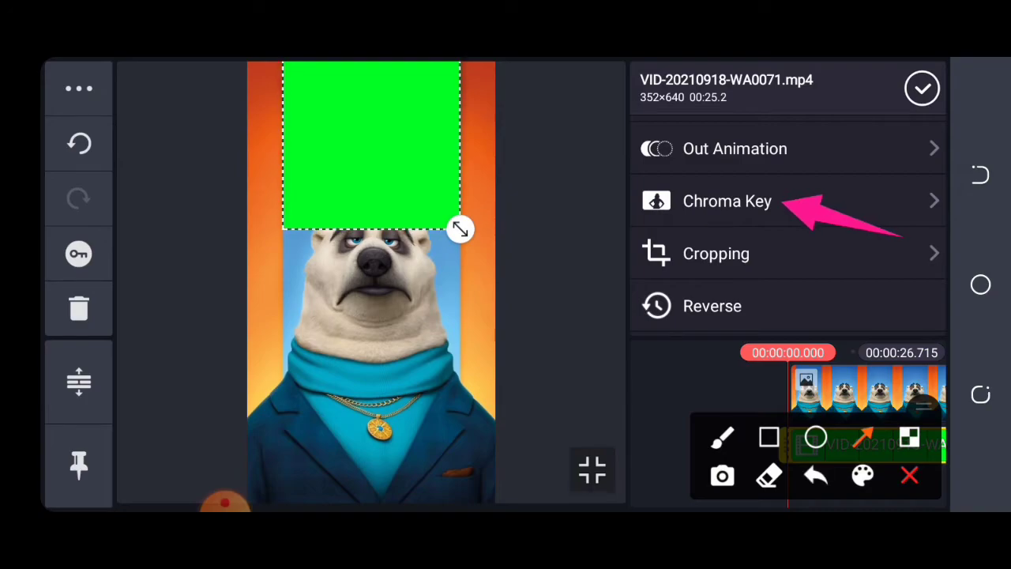
# - Enable Chroma Key on the layer with green as the key colour, revealing the bear portrait
pyautogui.click(726, 201)
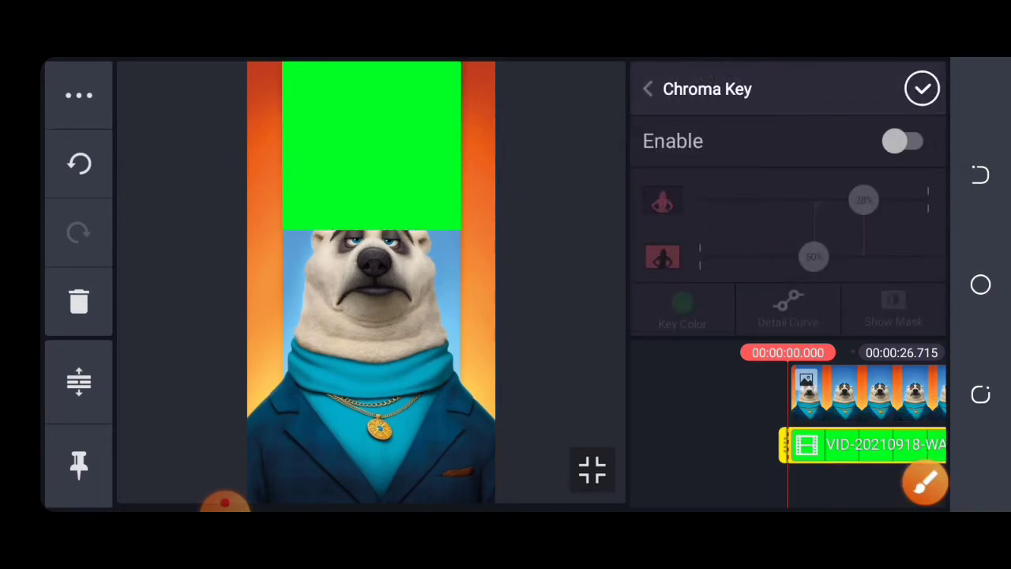
pyautogui.click(904, 140)
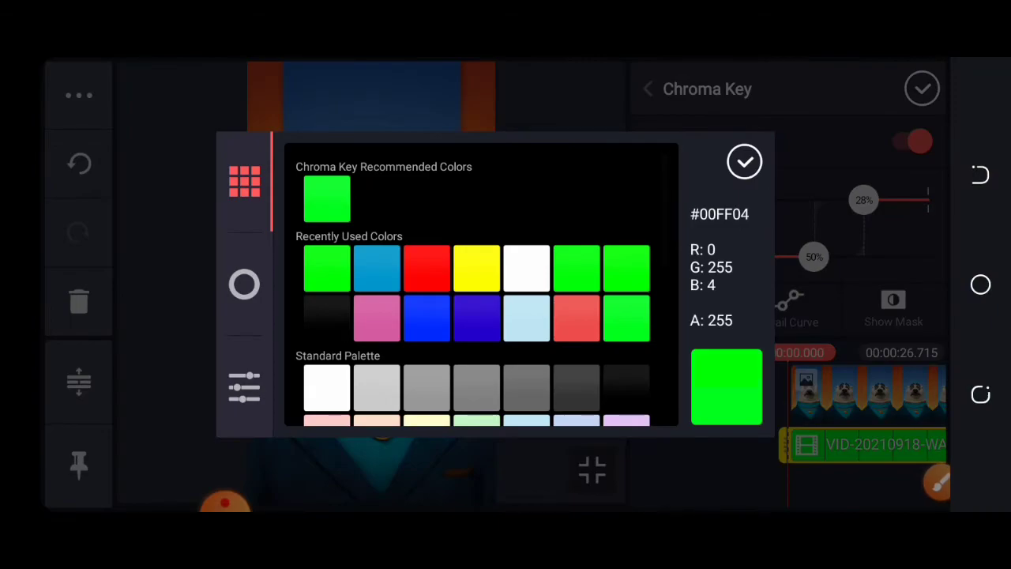
pyautogui.click(744, 161)
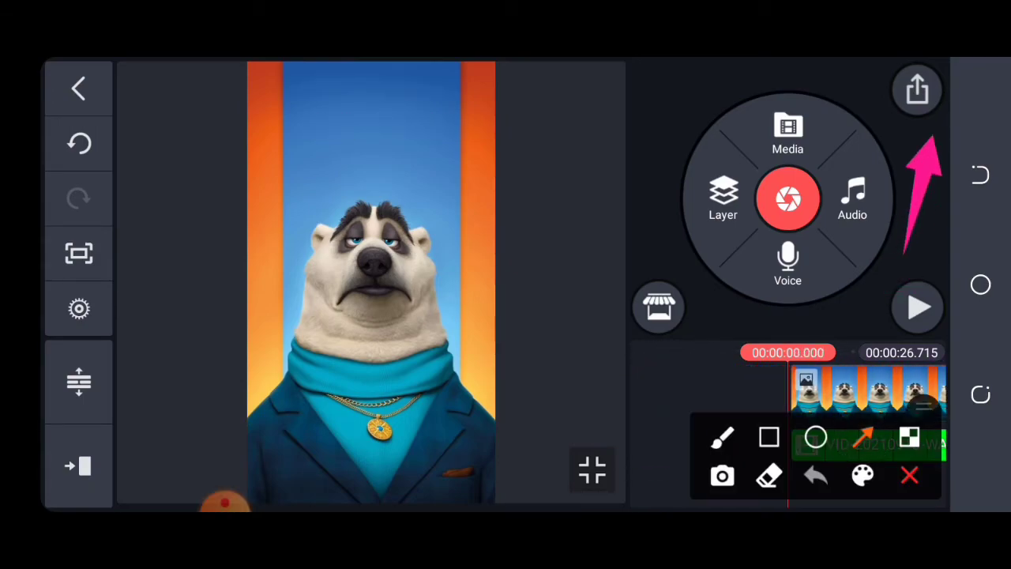
# - Export the video at HD 720p, 60 fps from the Export and Share screen
pyautogui.click(916, 88)
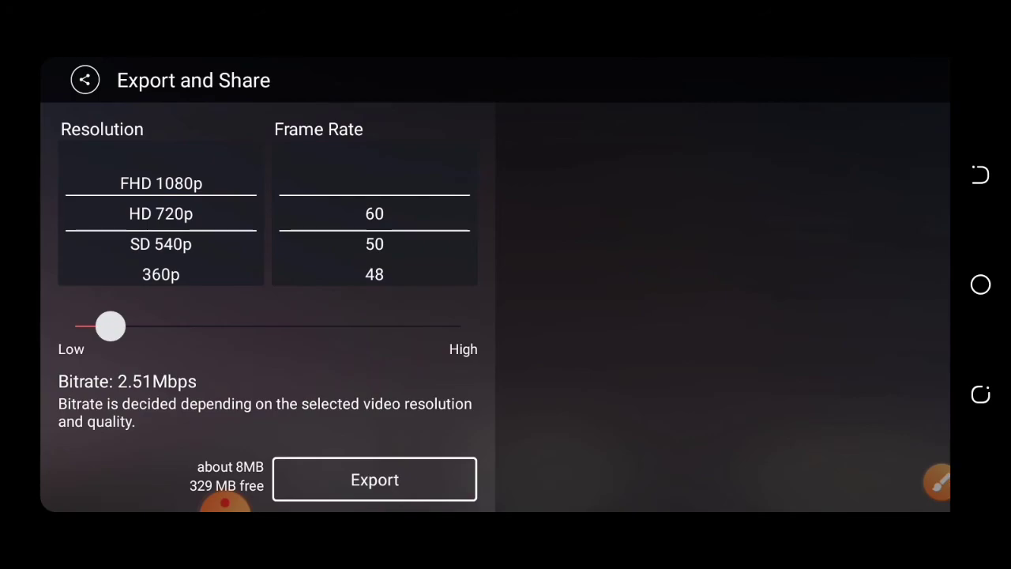
pyautogui.click(374, 478)
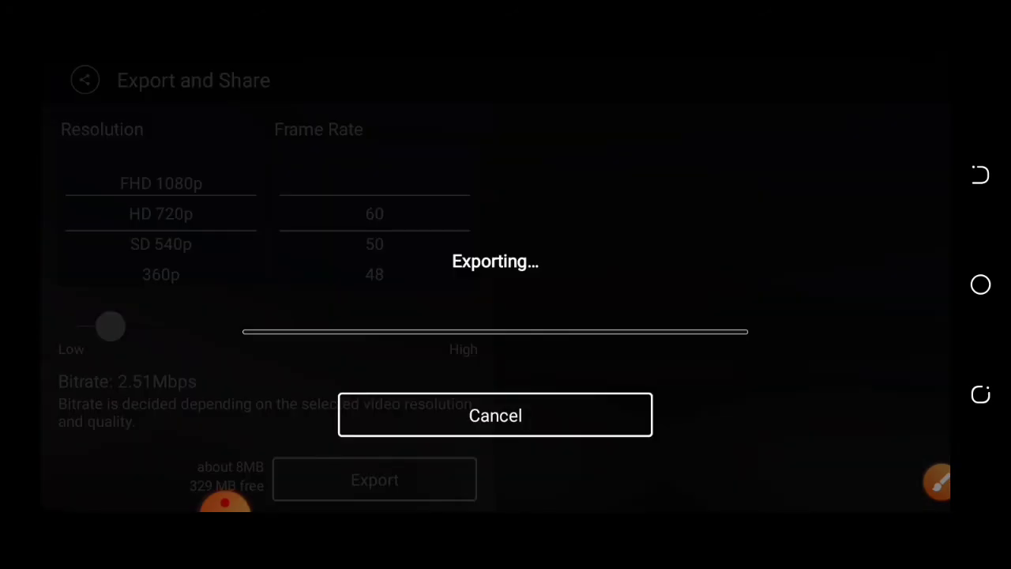
pyautogui.click(495, 414)
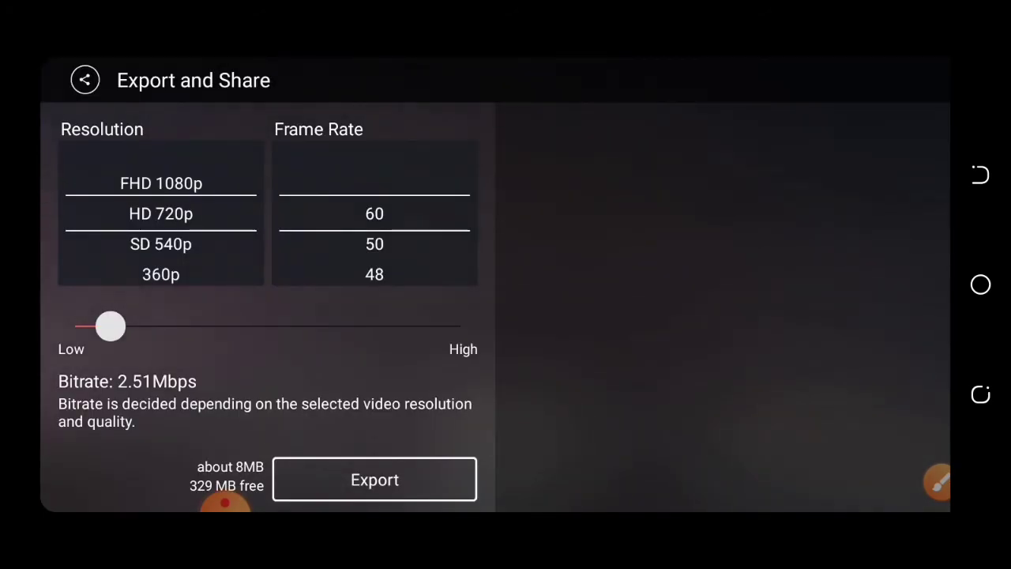